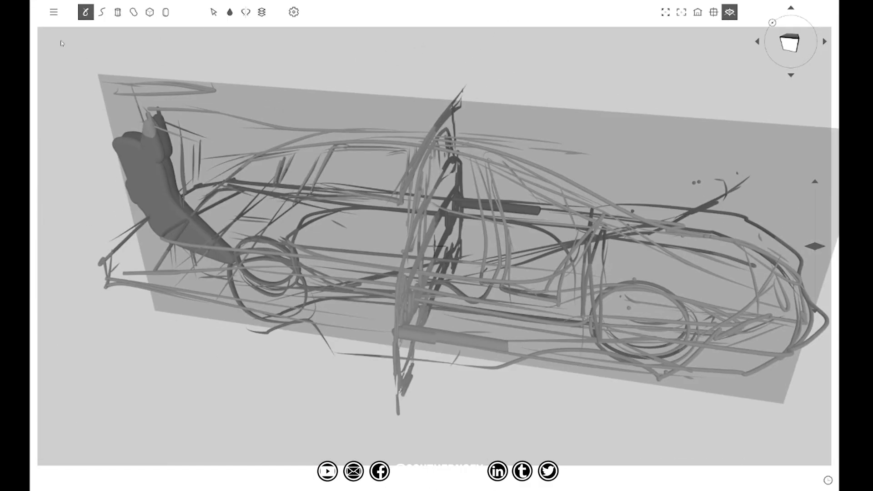
- Save the wireframe car sketch locally under the name 'car'
{"action": "left_click", "coordinate": [54, 11]}
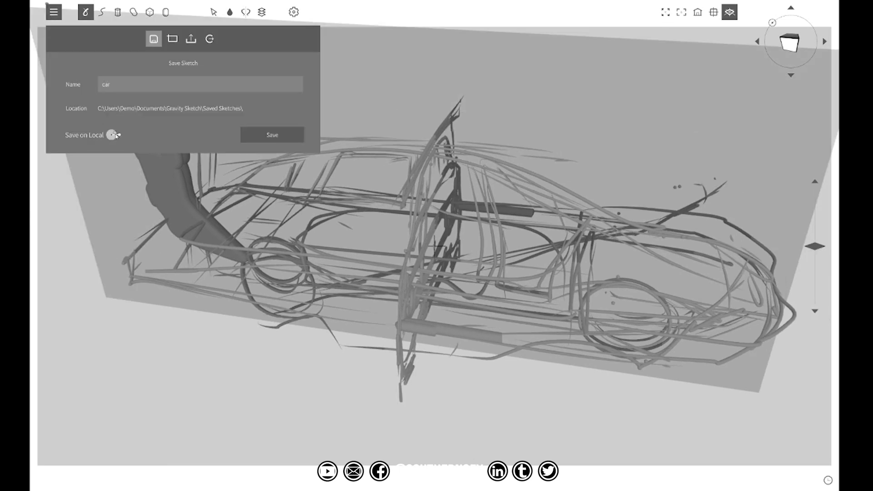
{"action": "left_click", "coordinate": [271, 134]}
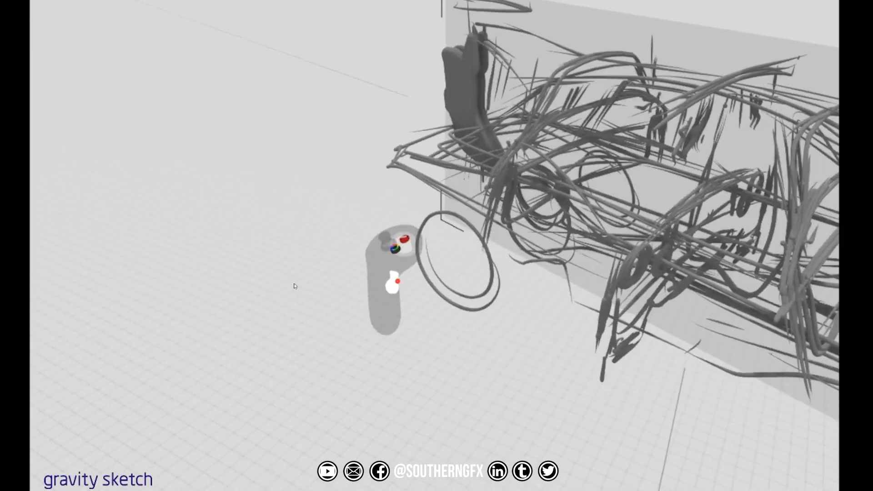